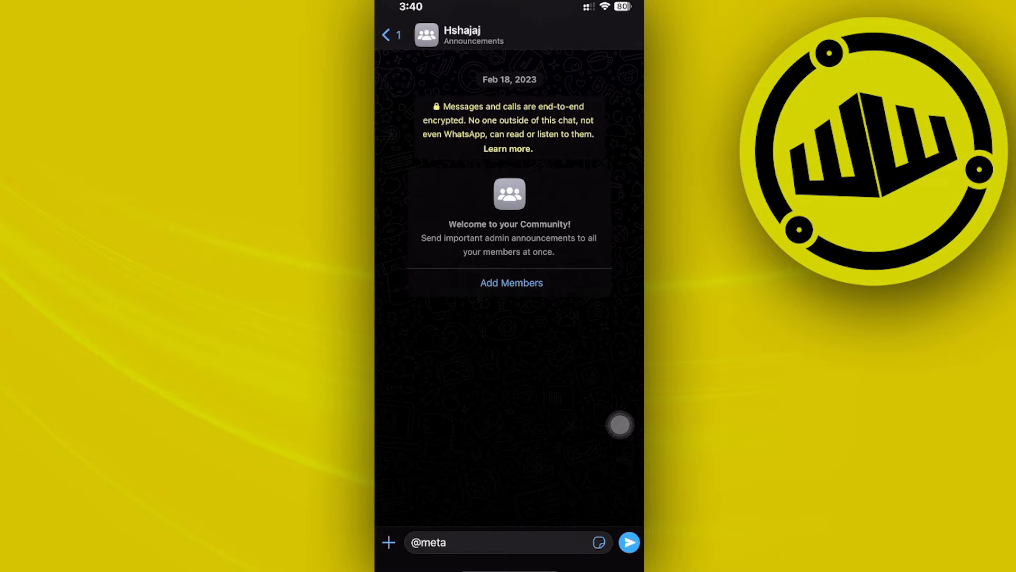
# - Draft the message "Sbjakjnmananma" in the Hshajaj Announcements chat without sending it
pyautogui.click(492, 542)
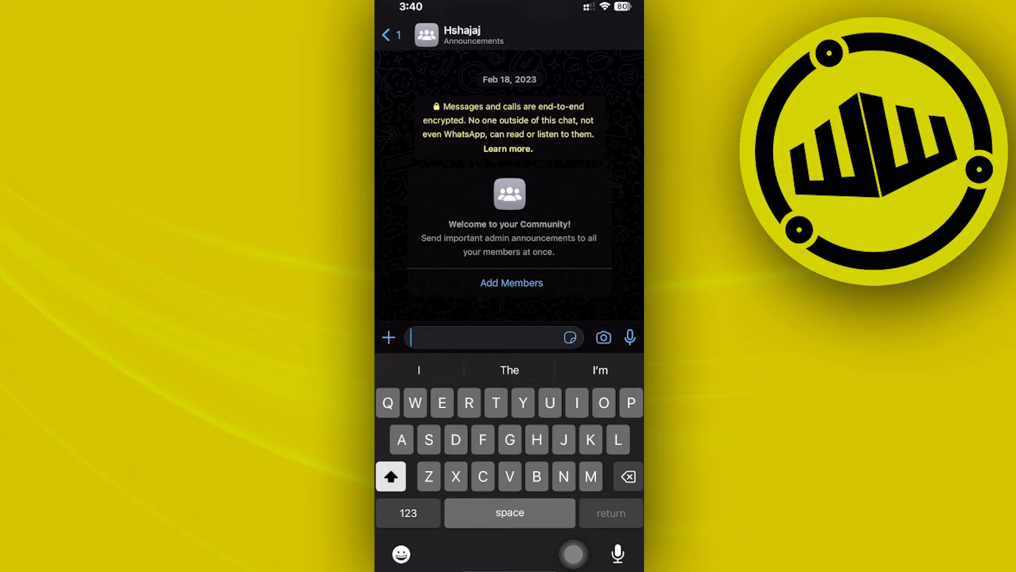
pyautogui.write('Sbjakjnmananma')
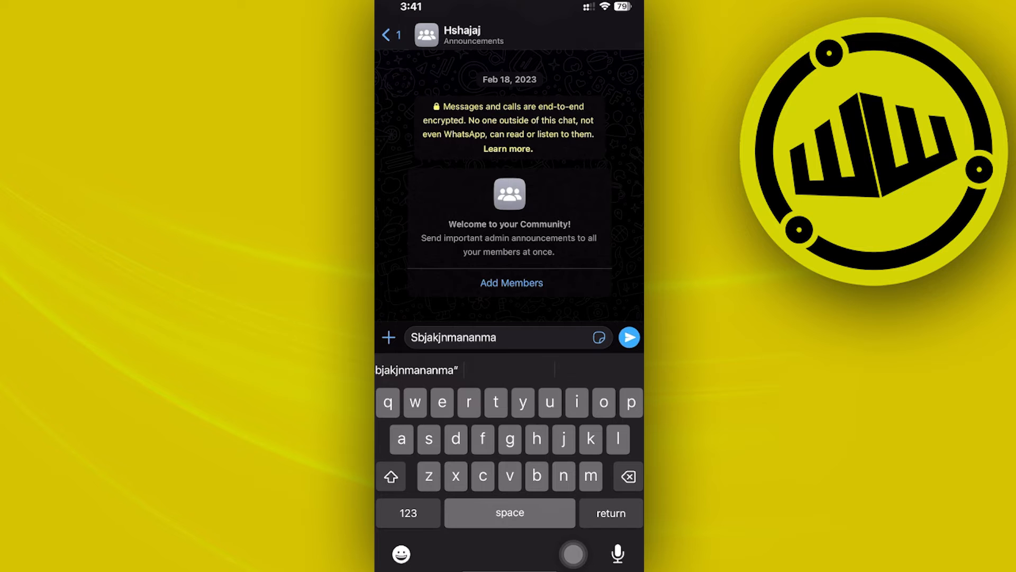
# - Browse the sticker panel briefly, then return to the Chats list with the draft unsent
pyautogui.click(597, 337)
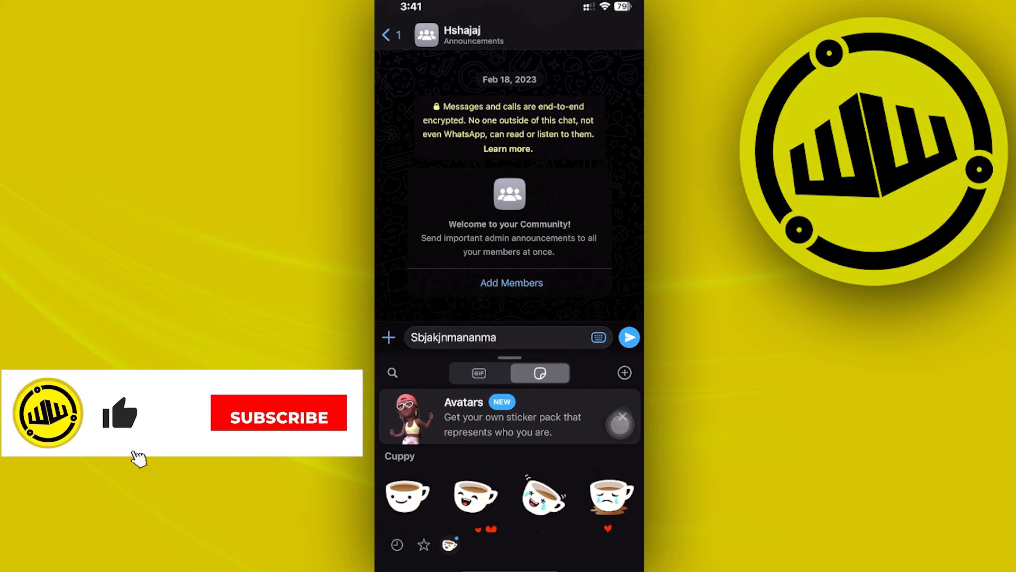
pyautogui.click(389, 337)
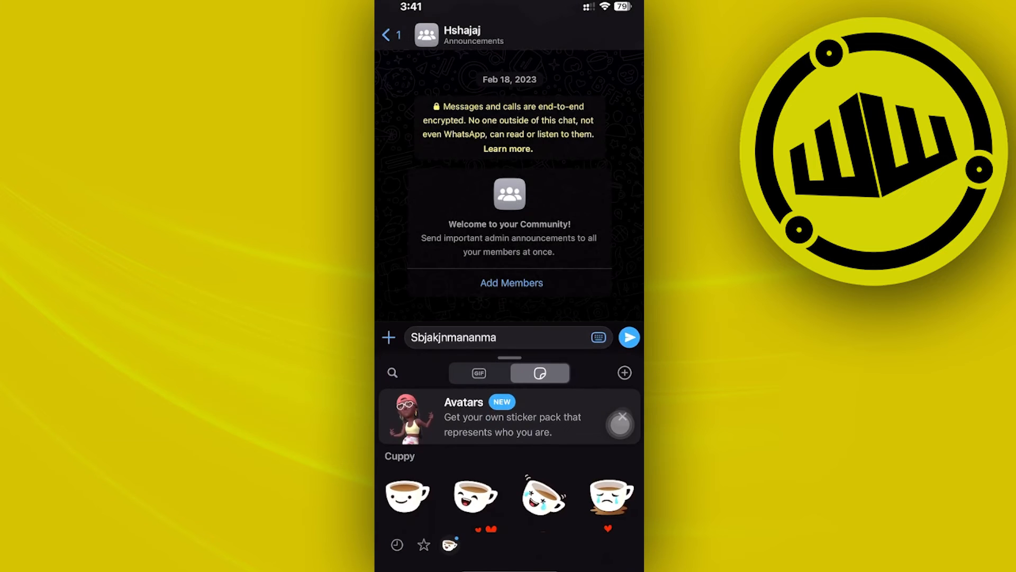
pyautogui.click(387, 33)
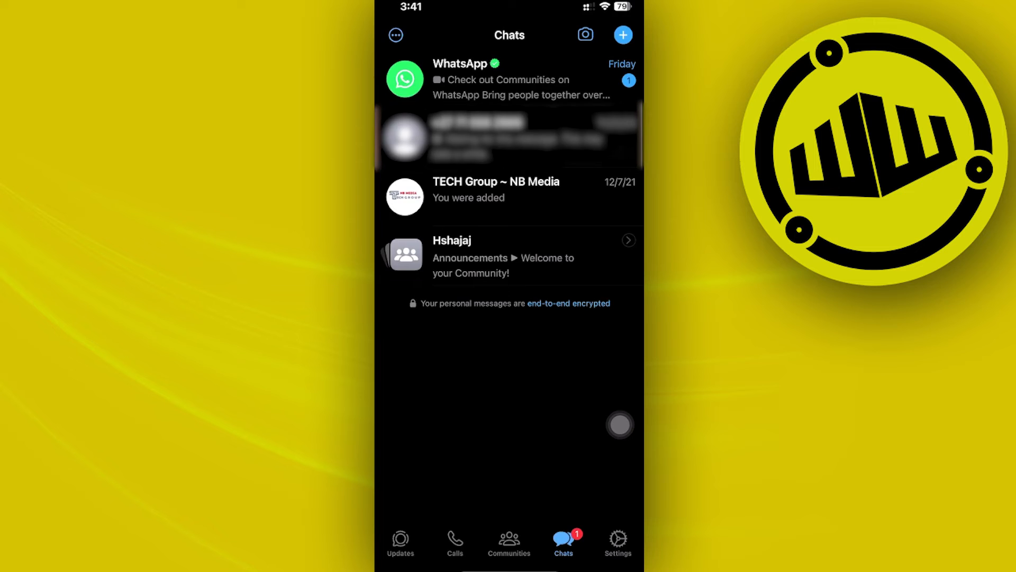
pyautogui.click(509, 541)
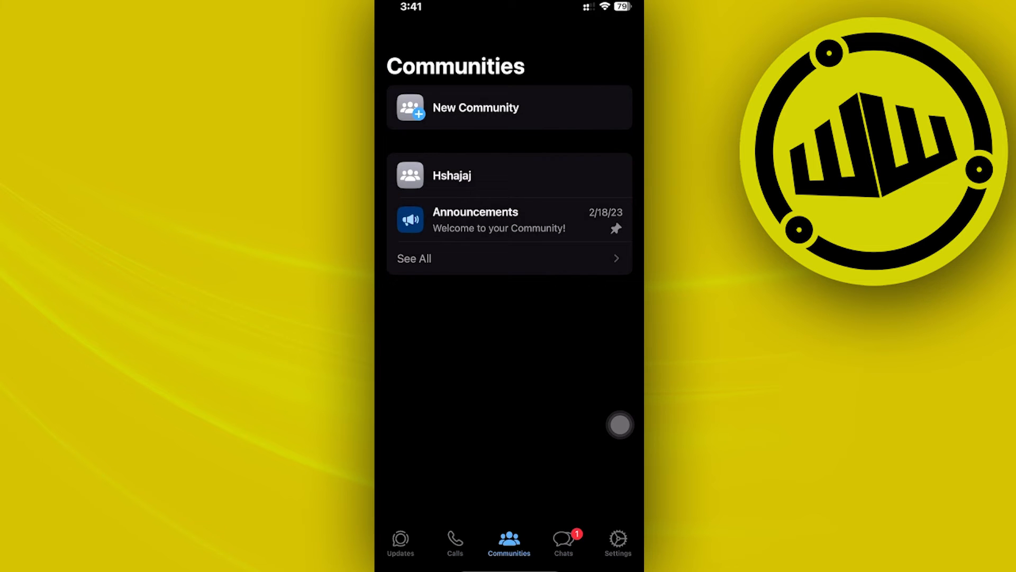
pyautogui.click(562, 542)
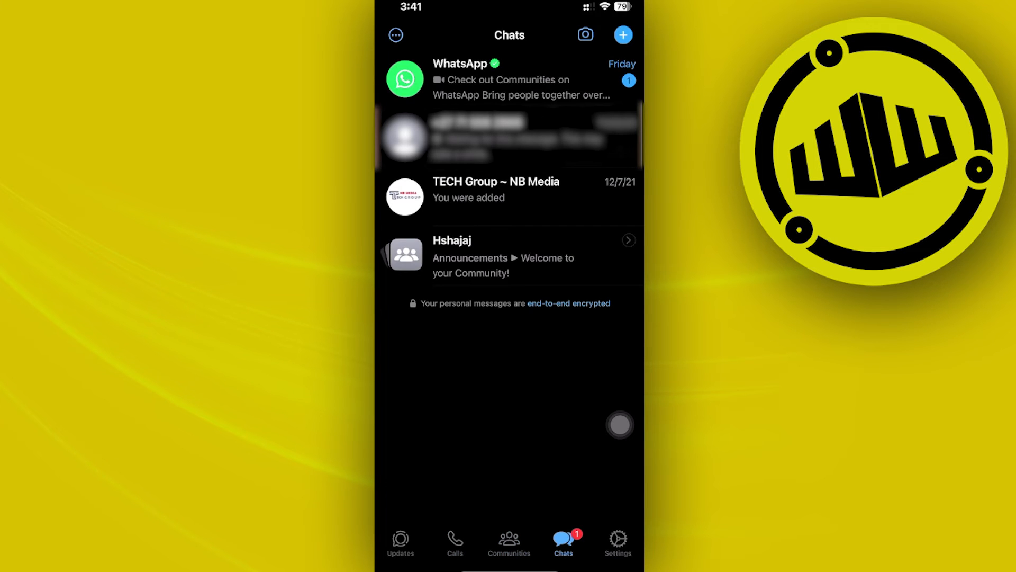
pyautogui.click(525, 135)
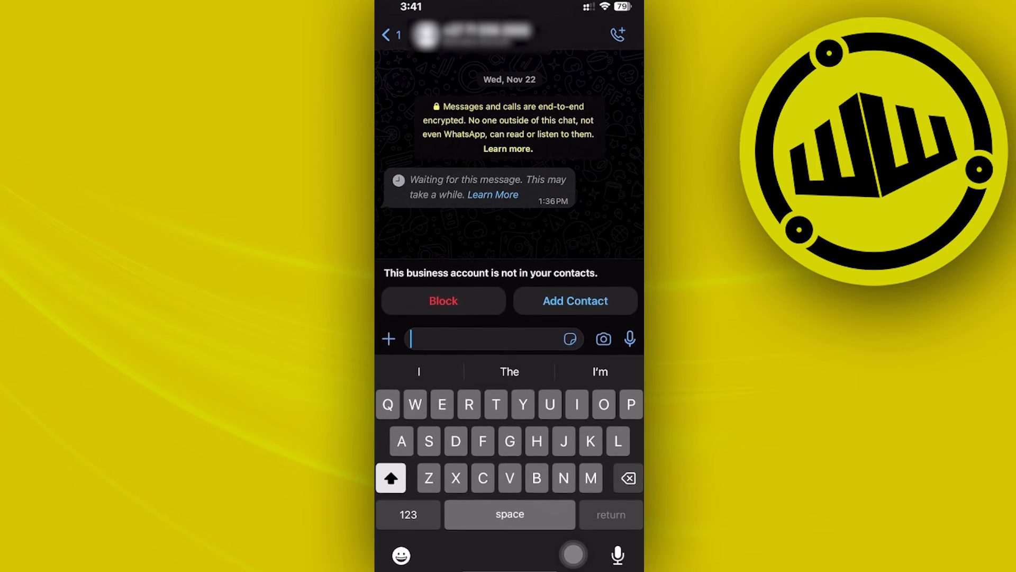
pyautogui.click(388, 35)
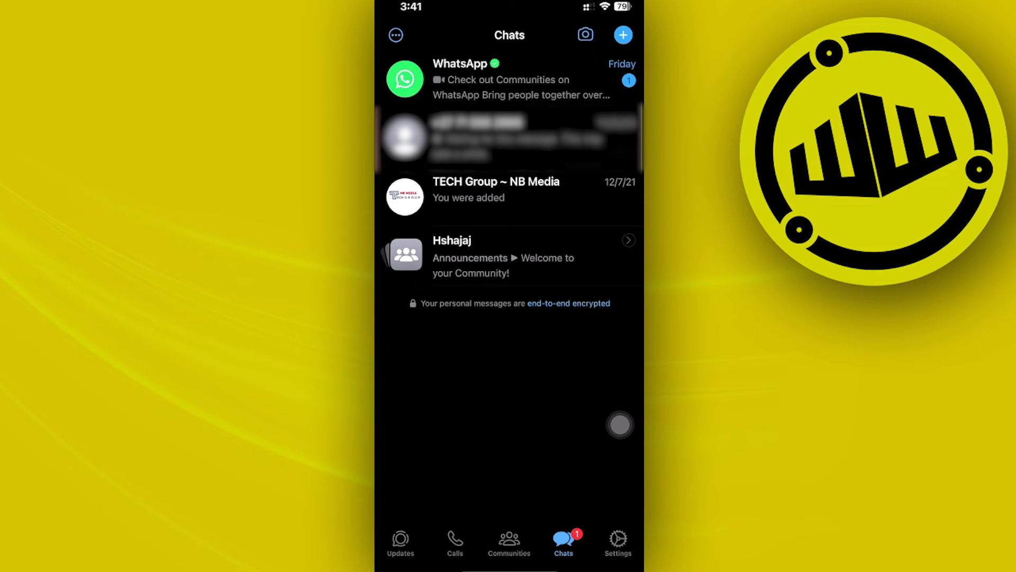